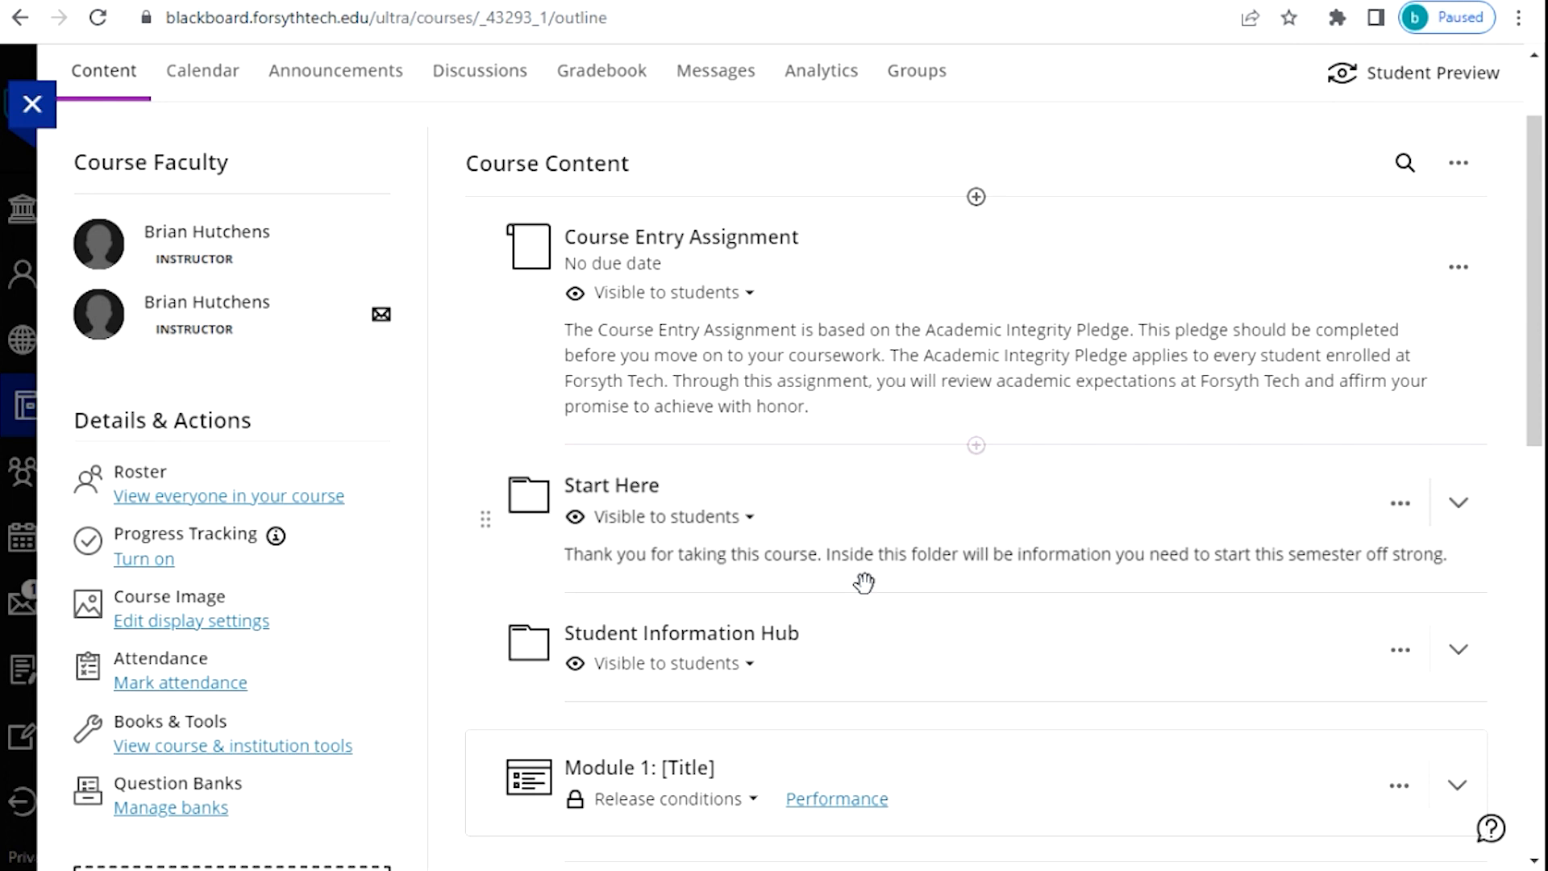
Step: Expand Module 1 and choose Copy Content from its add-content options
scroll(down, 3)
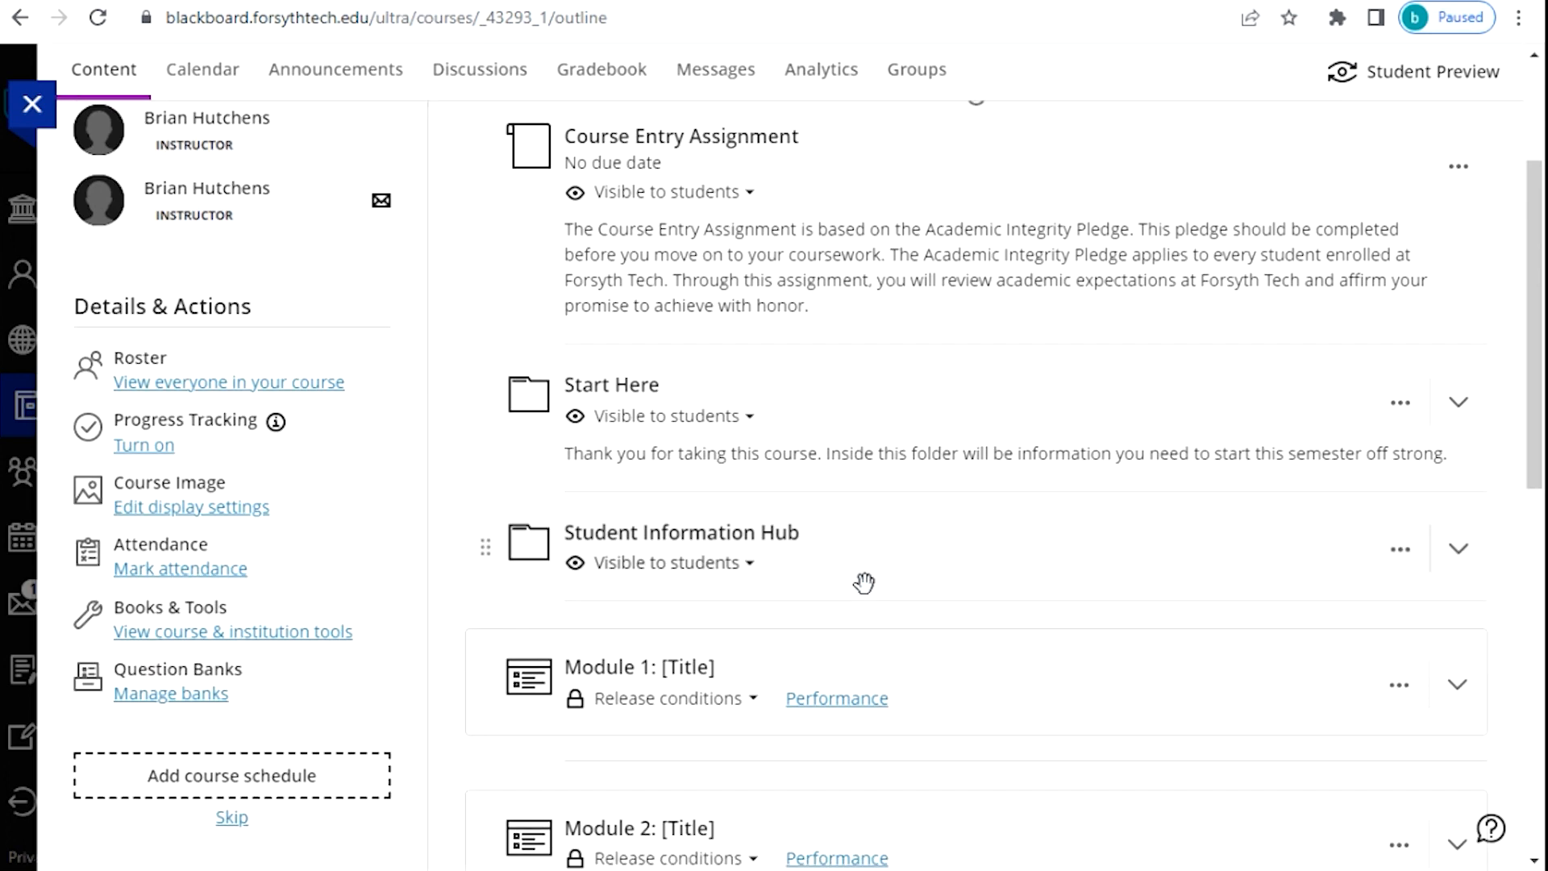
scroll(down, 3)
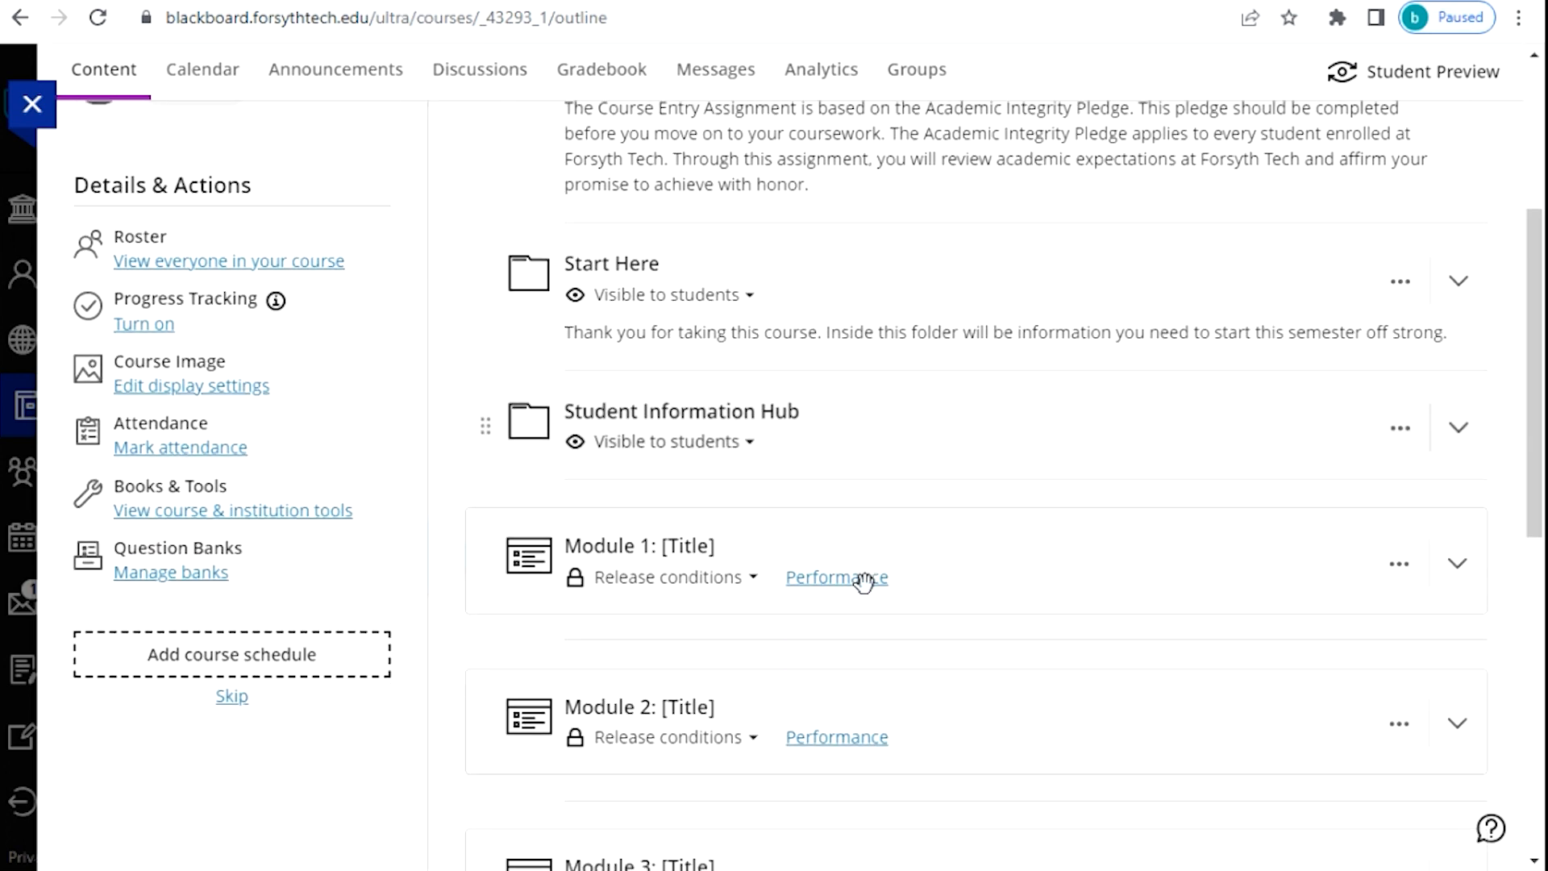
mouse_move(1458, 563)
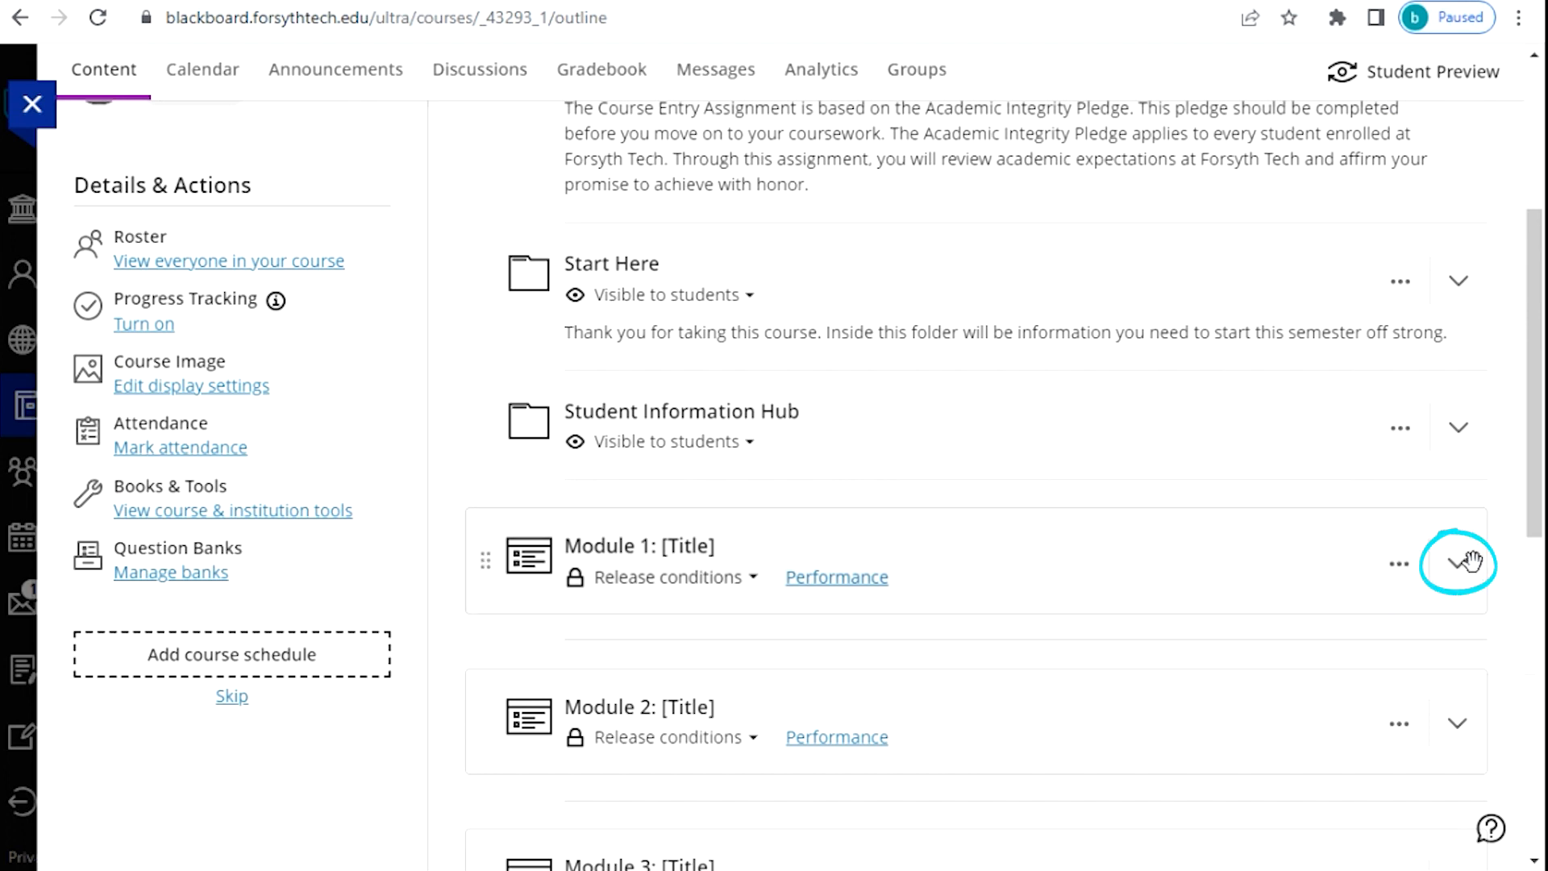
click(1456, 564)
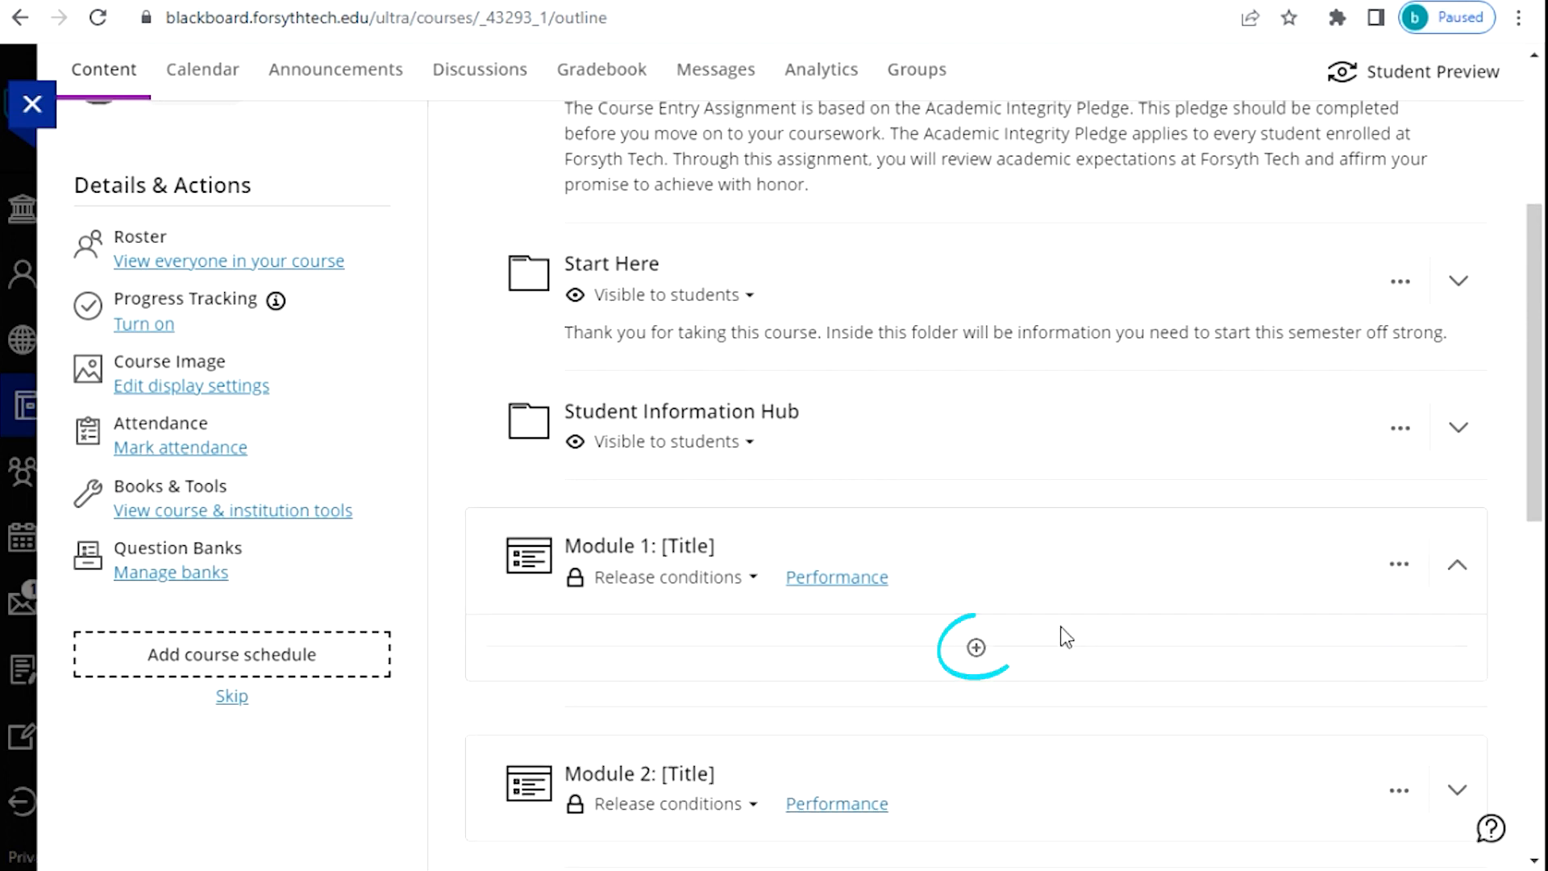
click(975, 648)
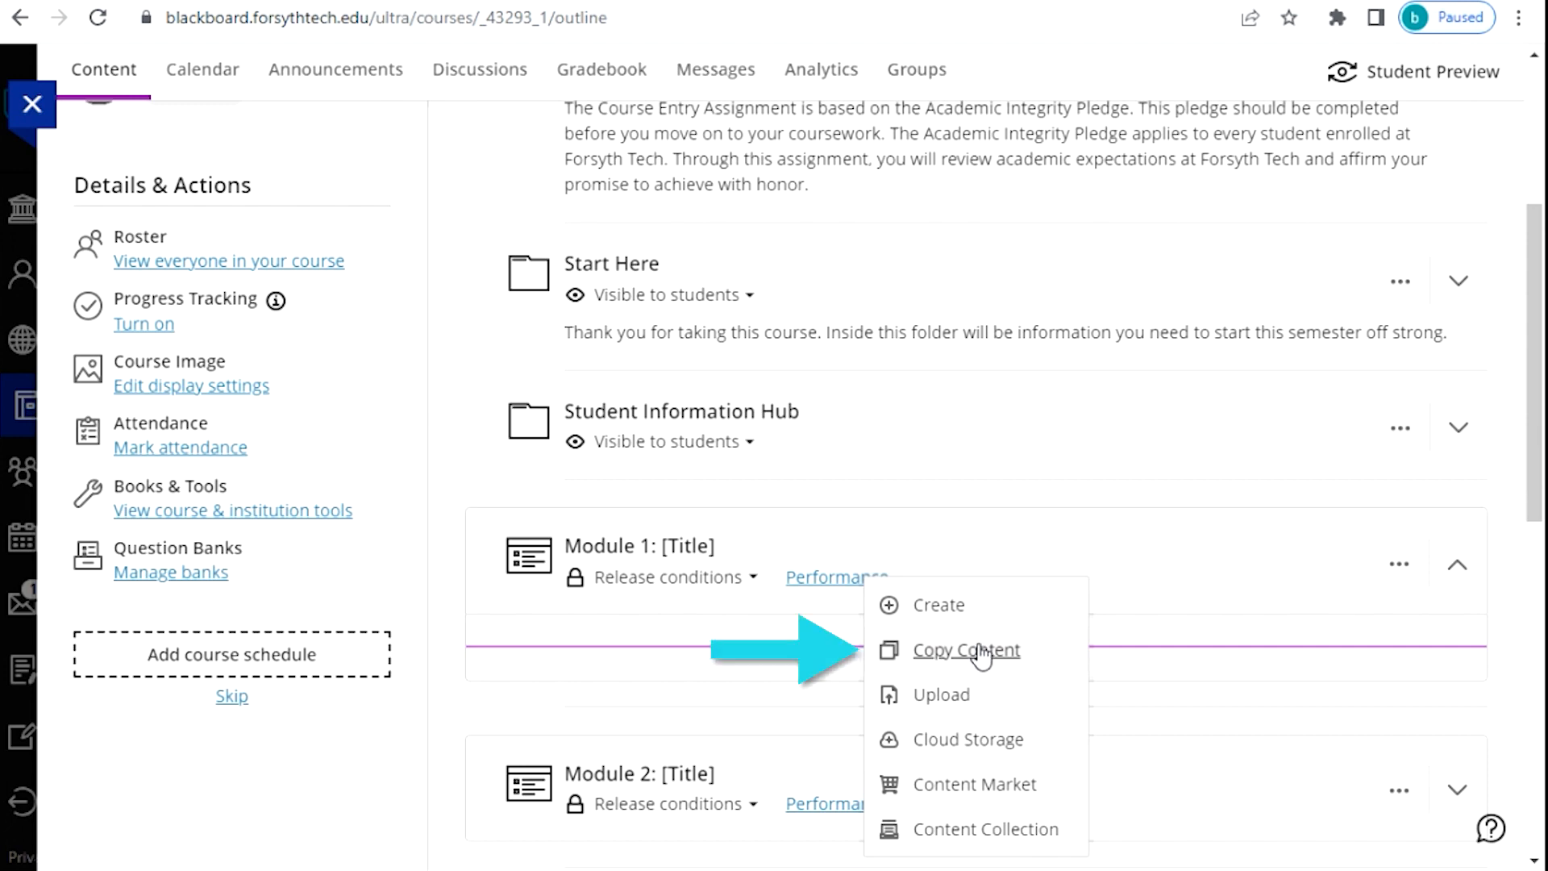
click(966, 650)
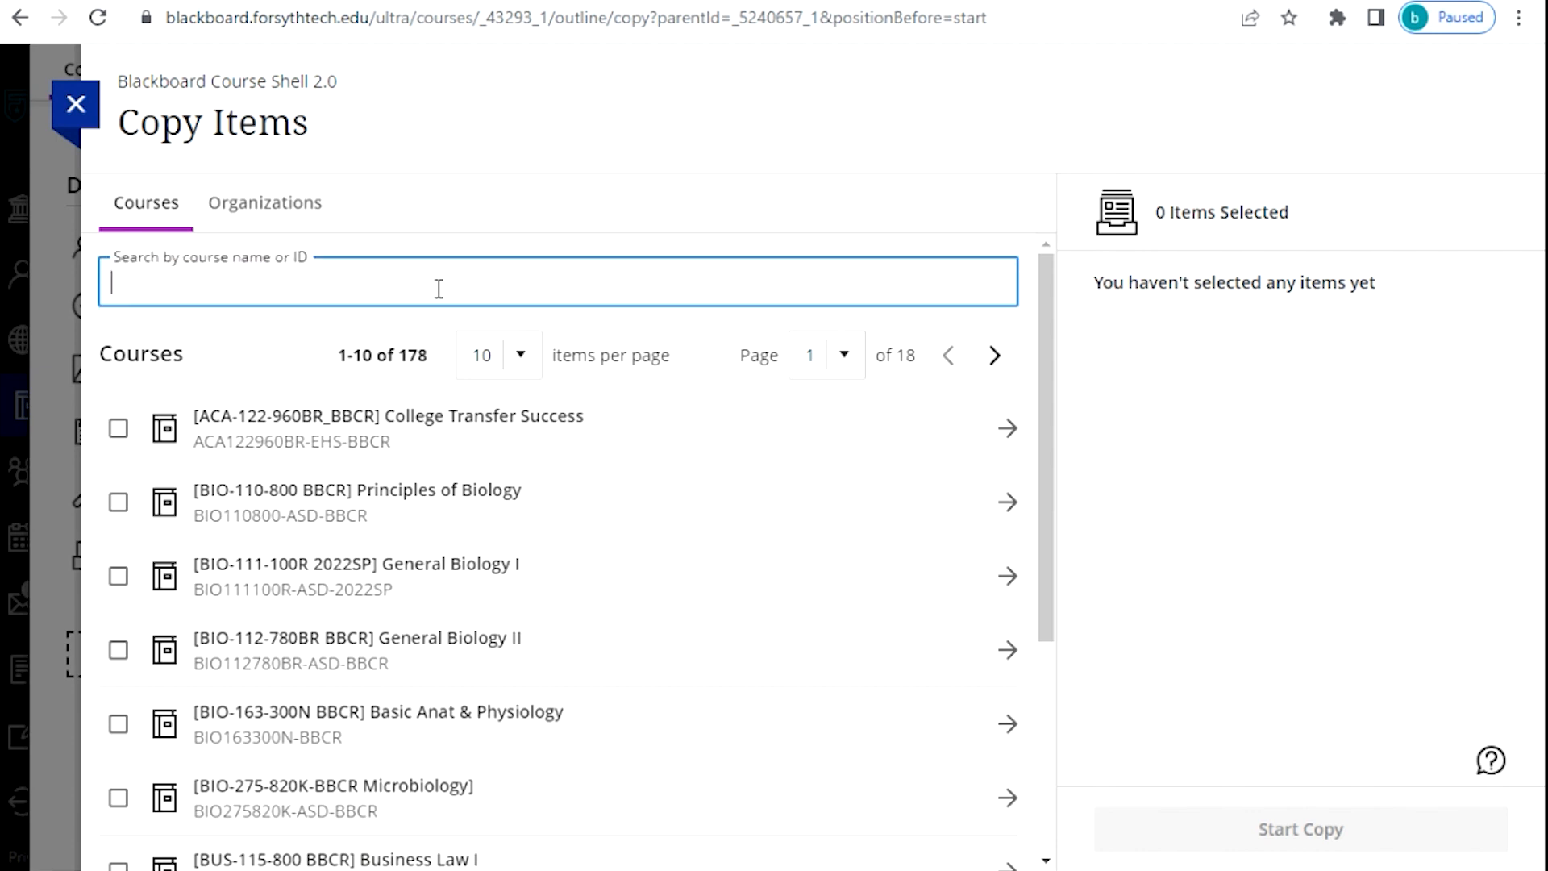
Step: Filter the source course list by searching for 'HUM110'
text(HUM110)
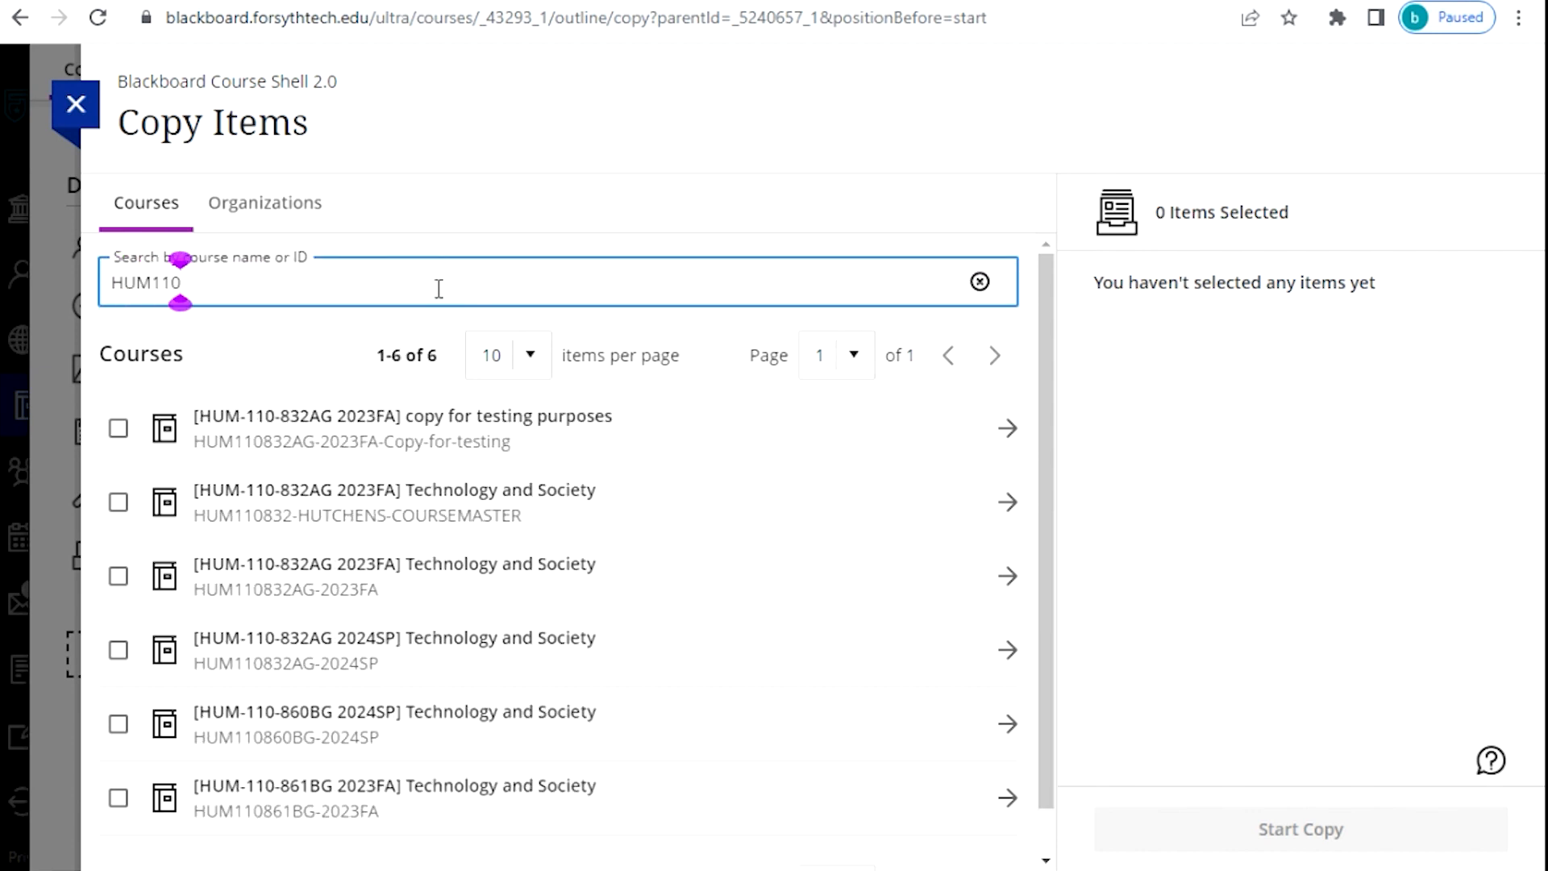
mouse_move(366, 503)
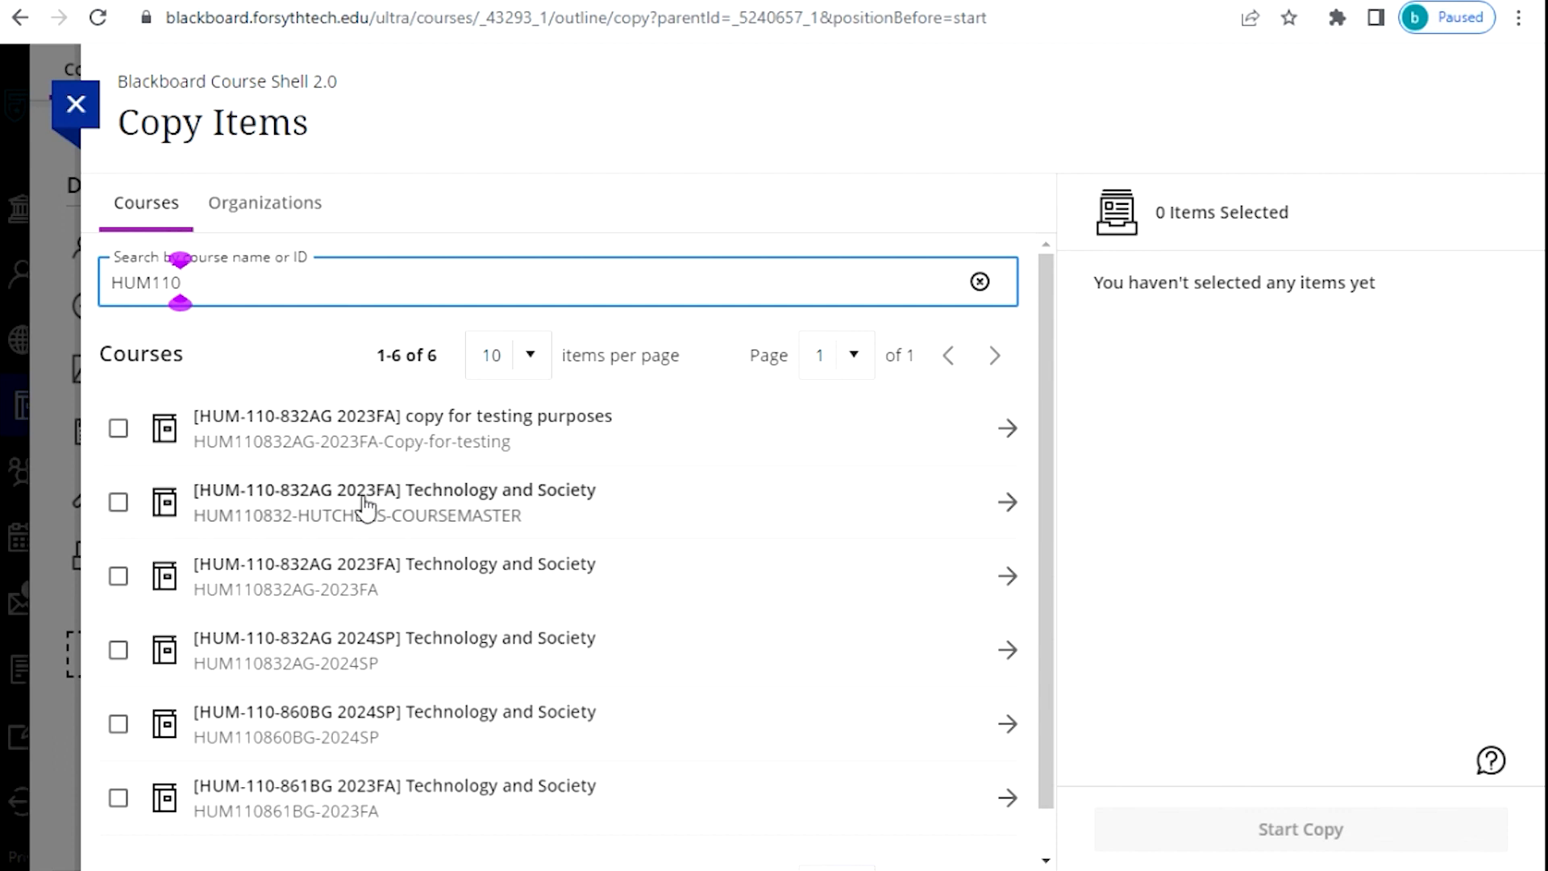
mouse_move(117, 501)
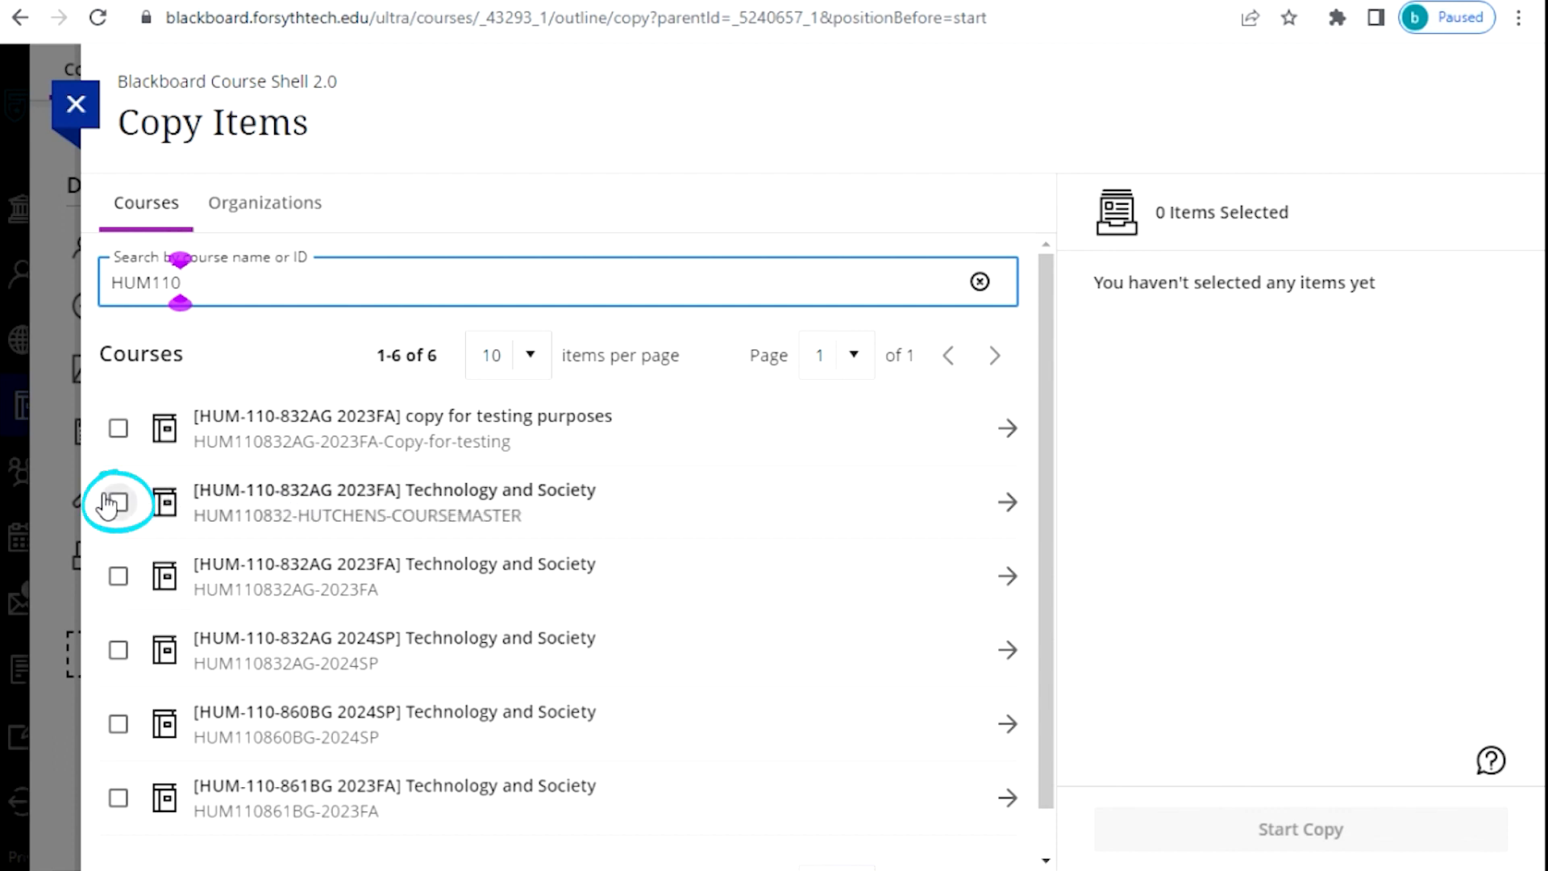
mouse_move(117, 501)
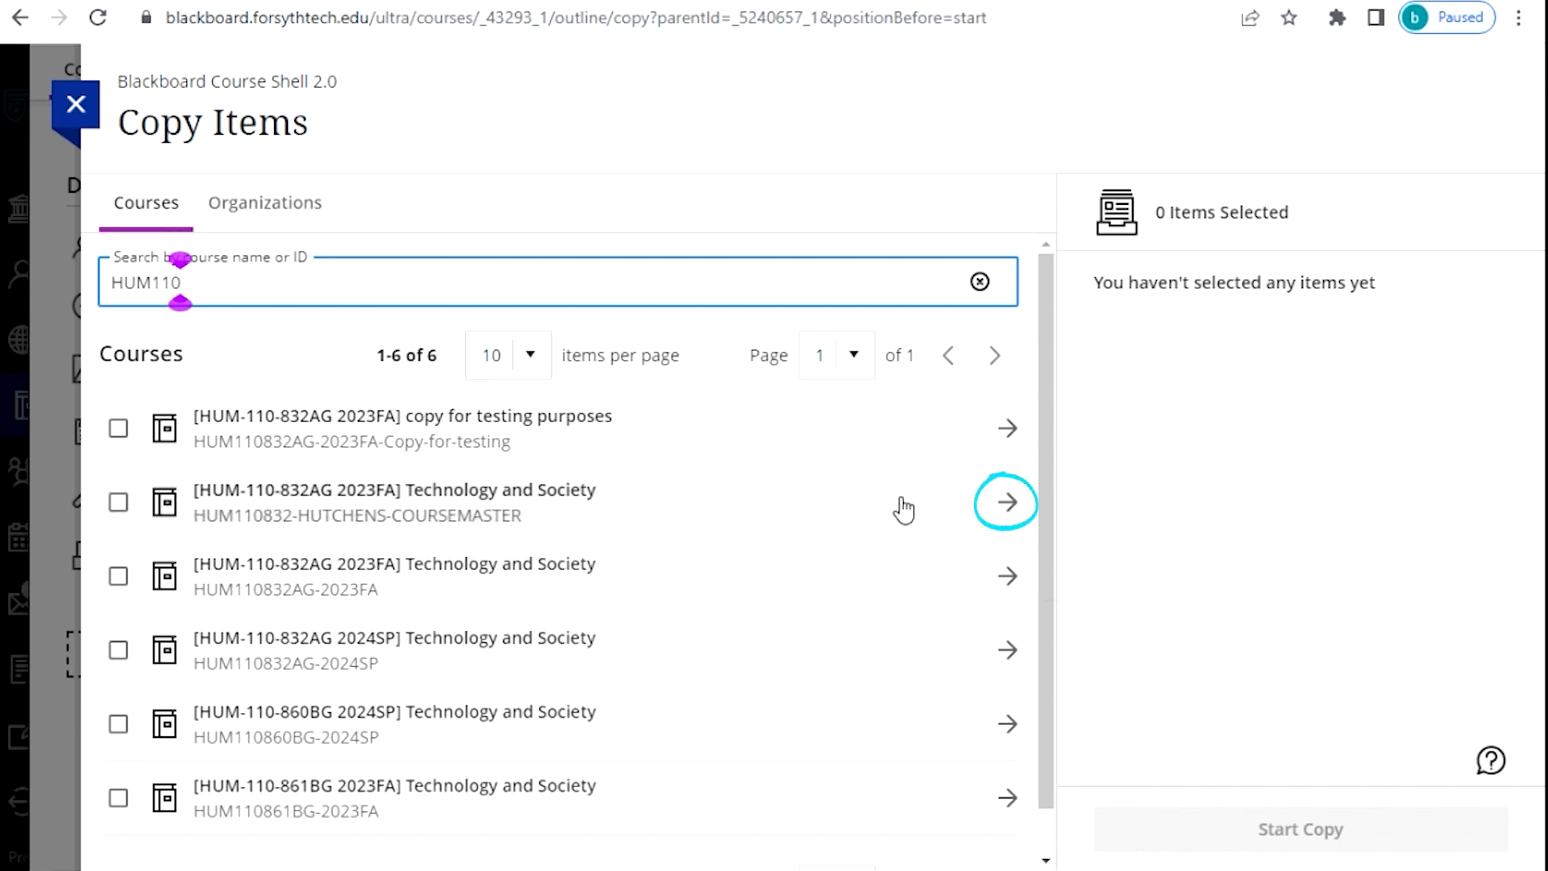
Step: Select Module 1: Introduction in the COURSEMASTER Technology and Society course and start the copy
click(1006, 501)
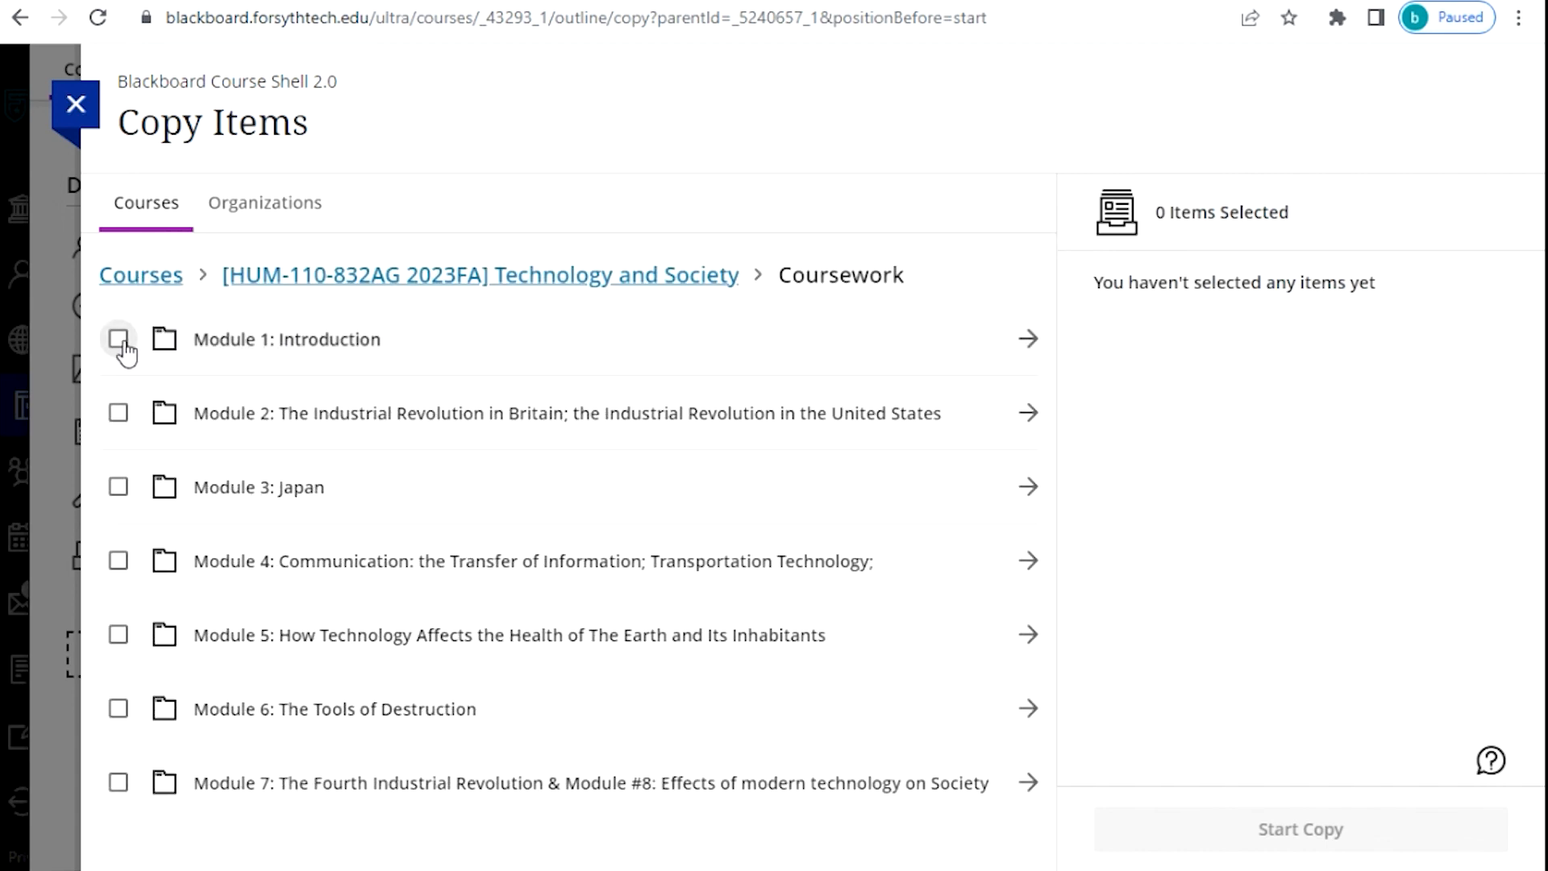
click(118, 338)
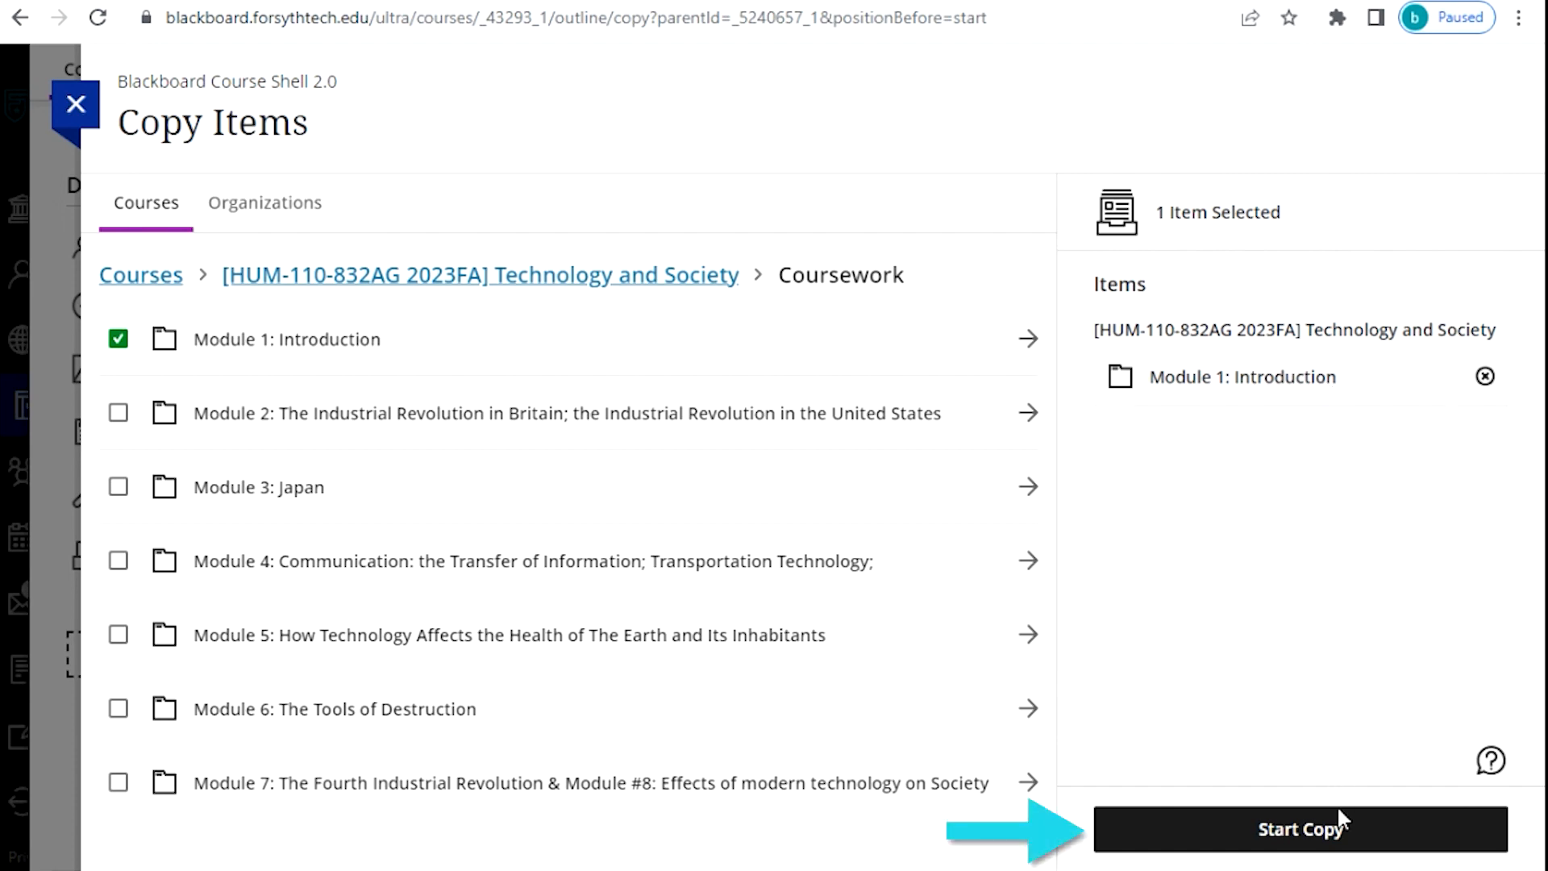
click(1300, 828)
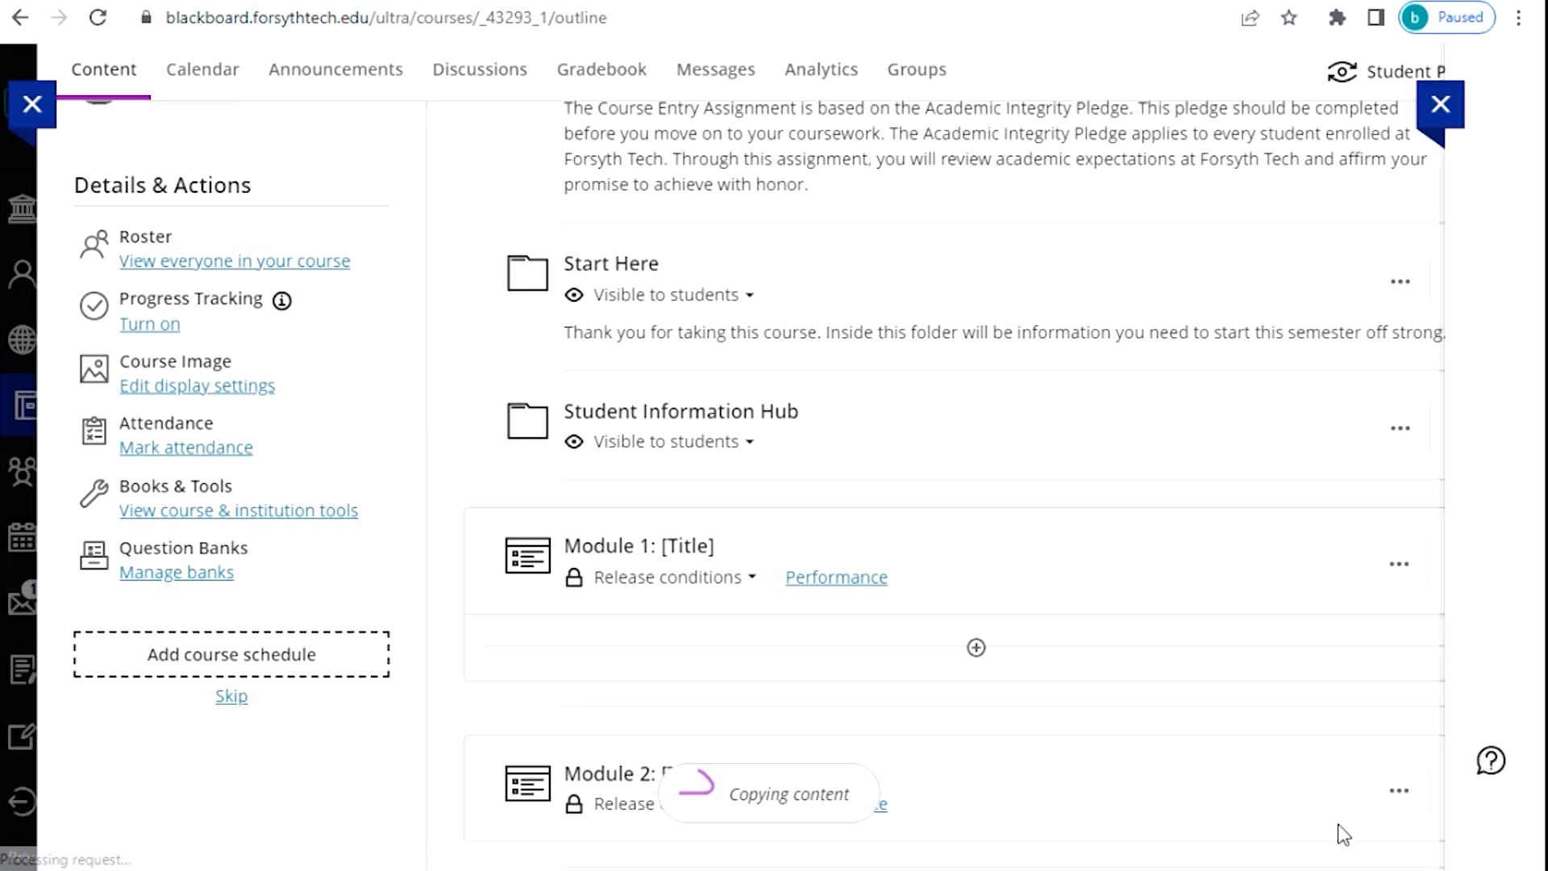